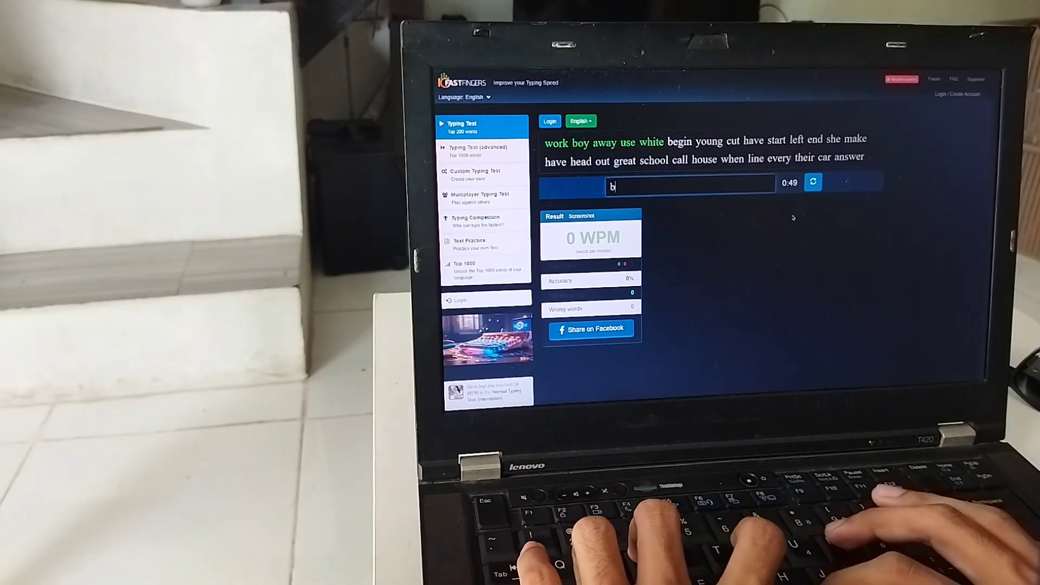
type("ha")
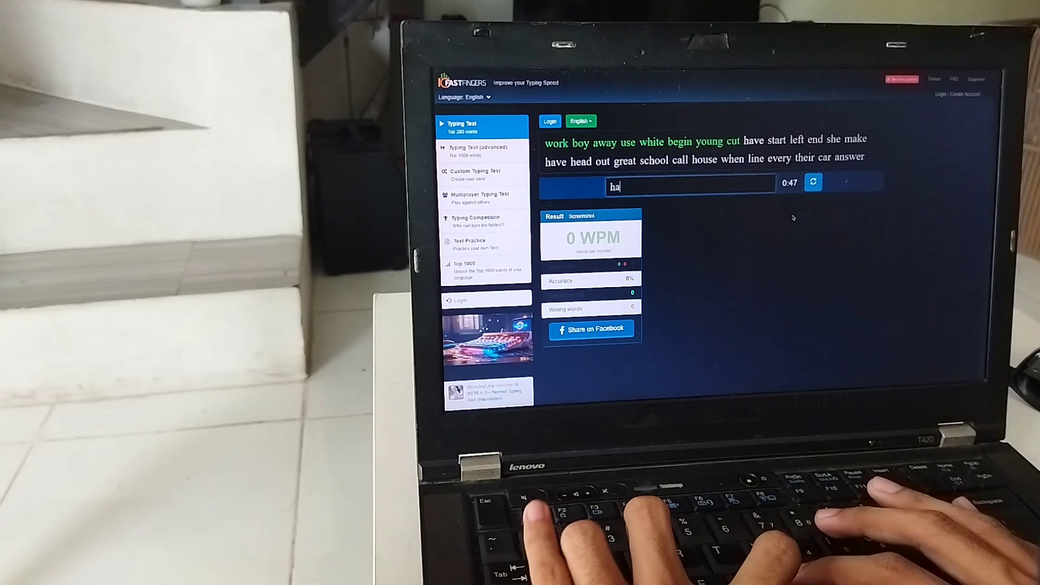
type("en")
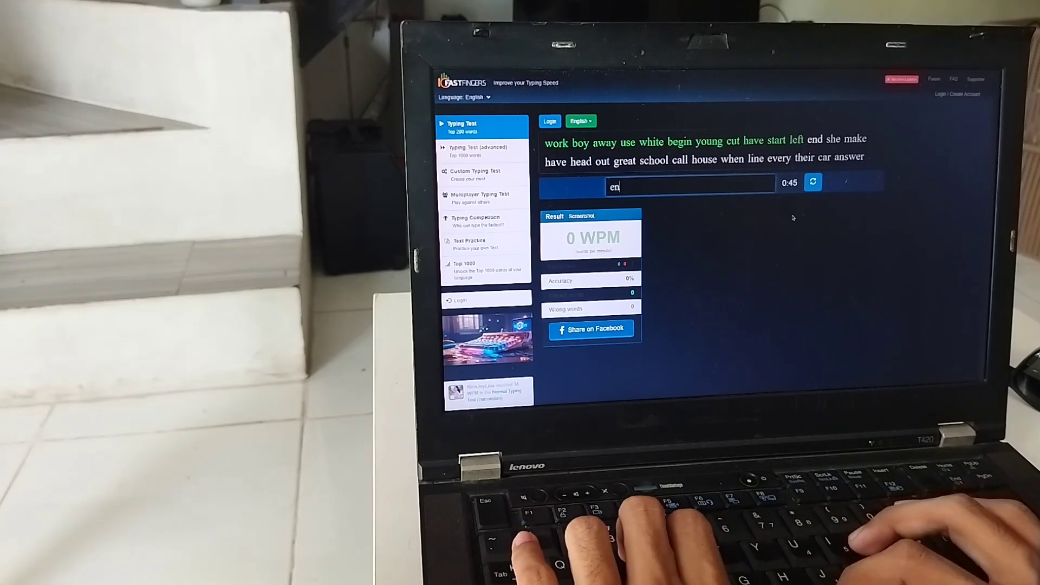
type("head")
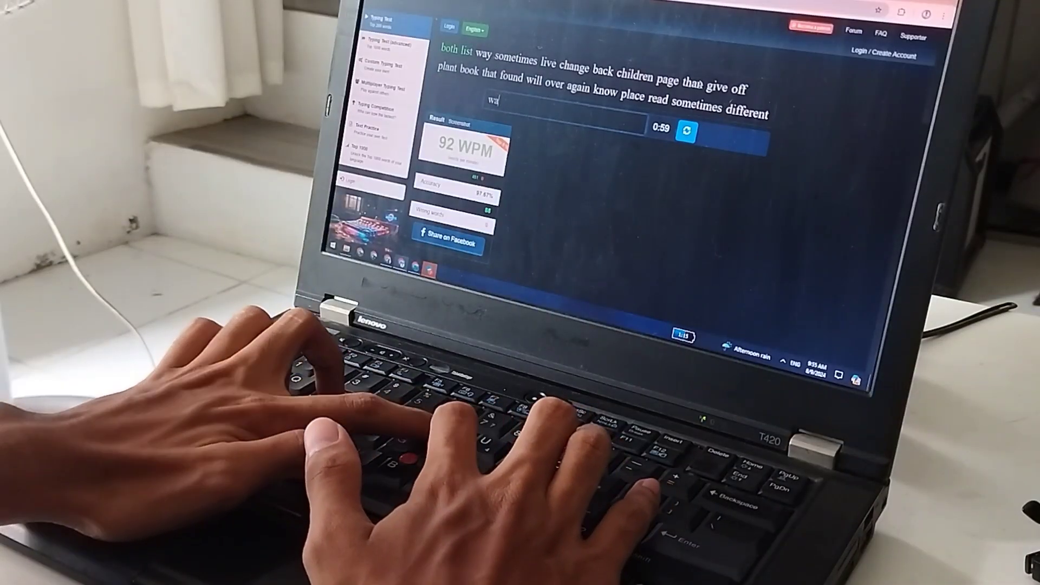
type("chan")
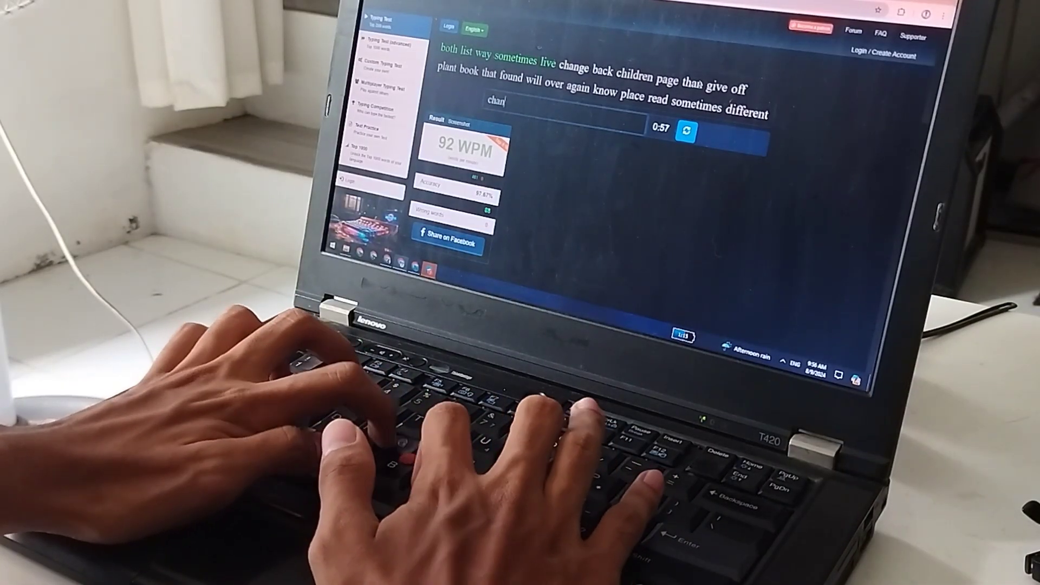
type("children")
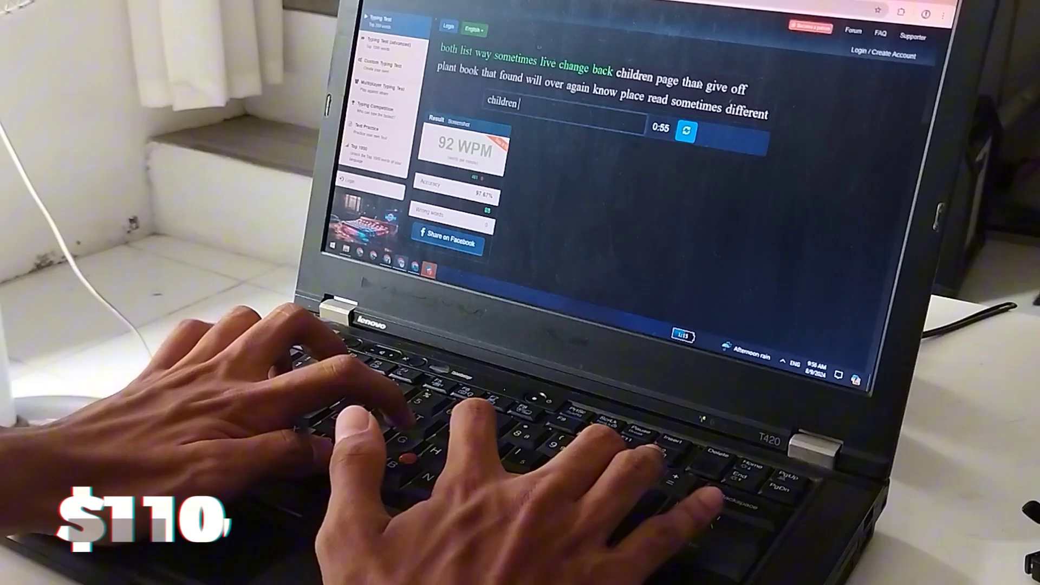
type("g")
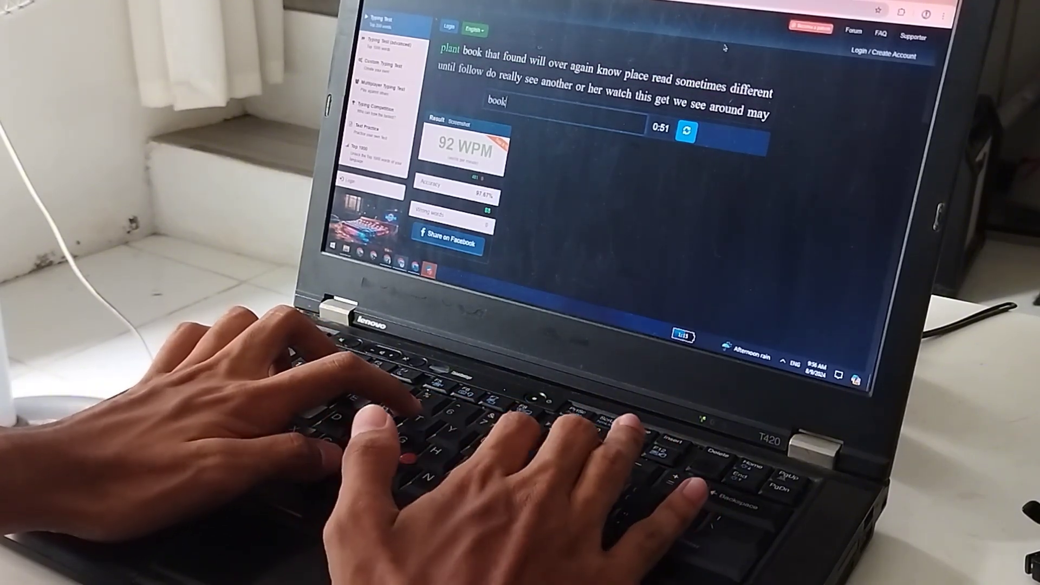
type("over")
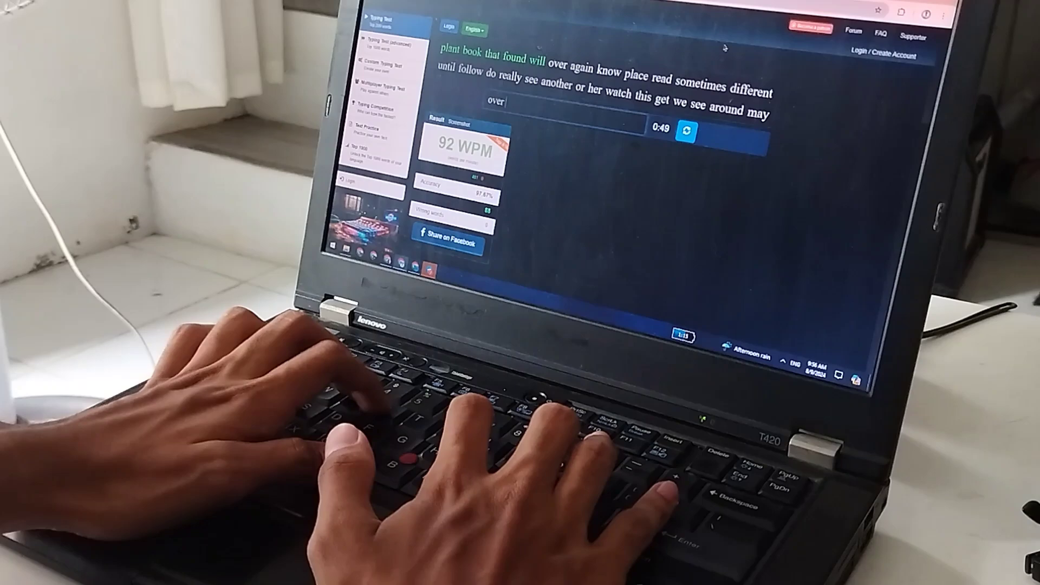
type("rea")
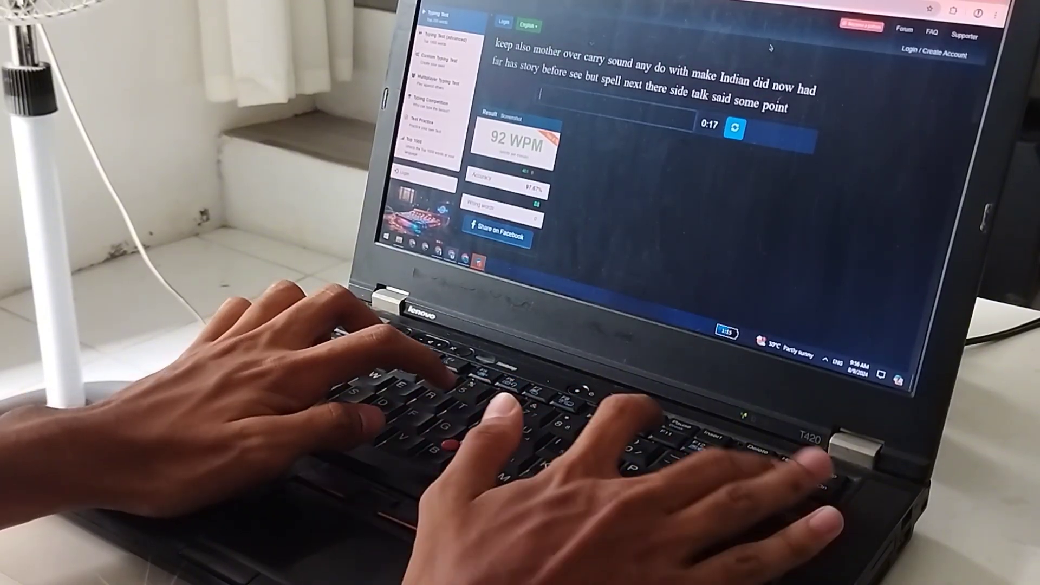
type("moth")
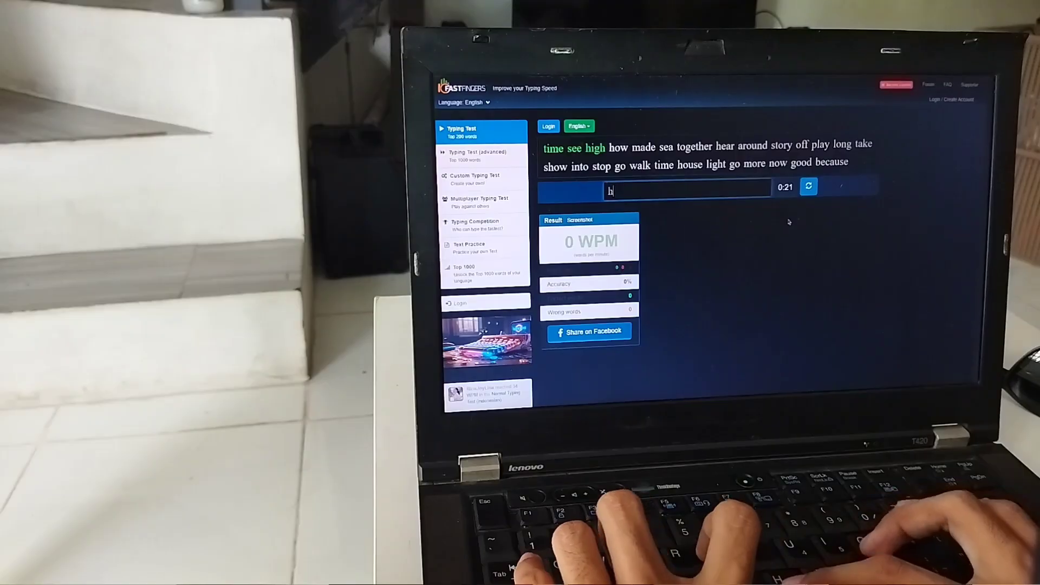
type("oget")
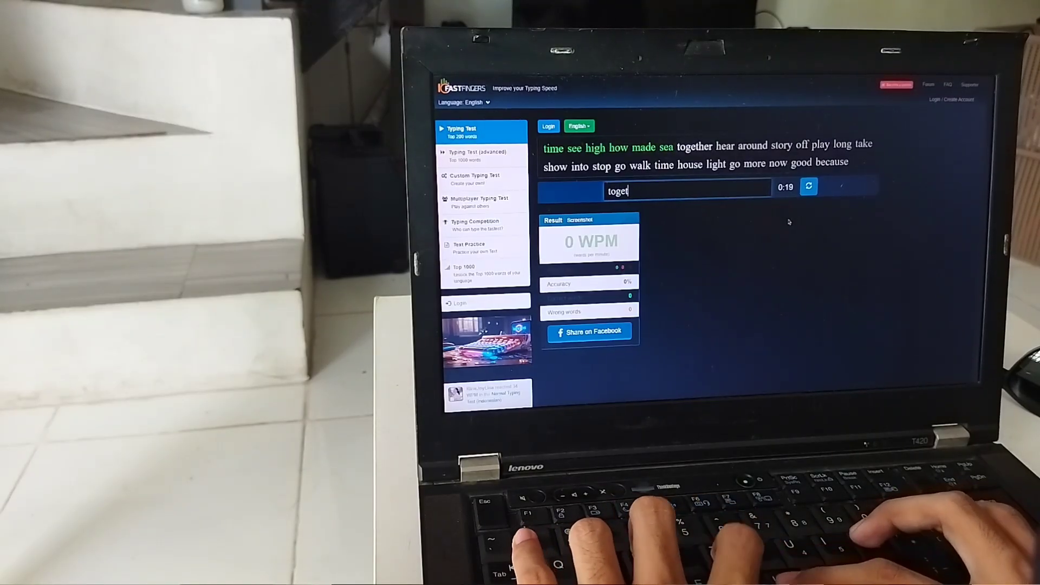
type("around")
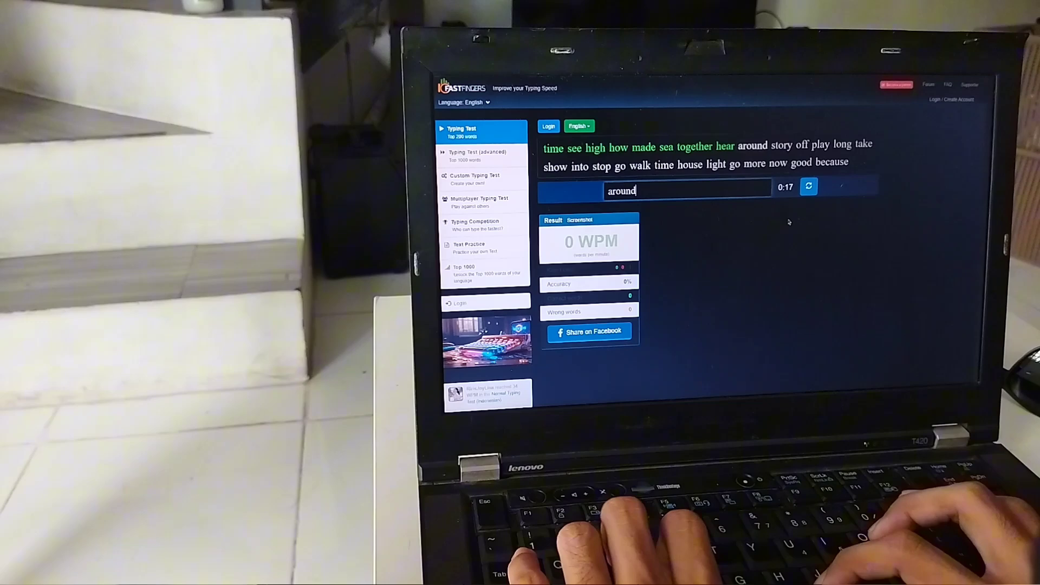
type("play")
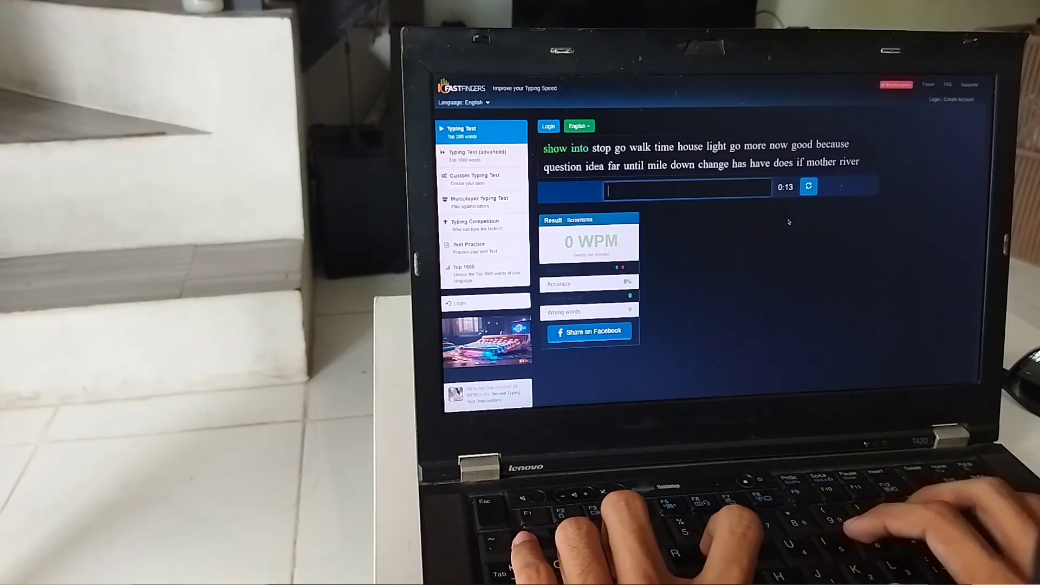
type("tim")
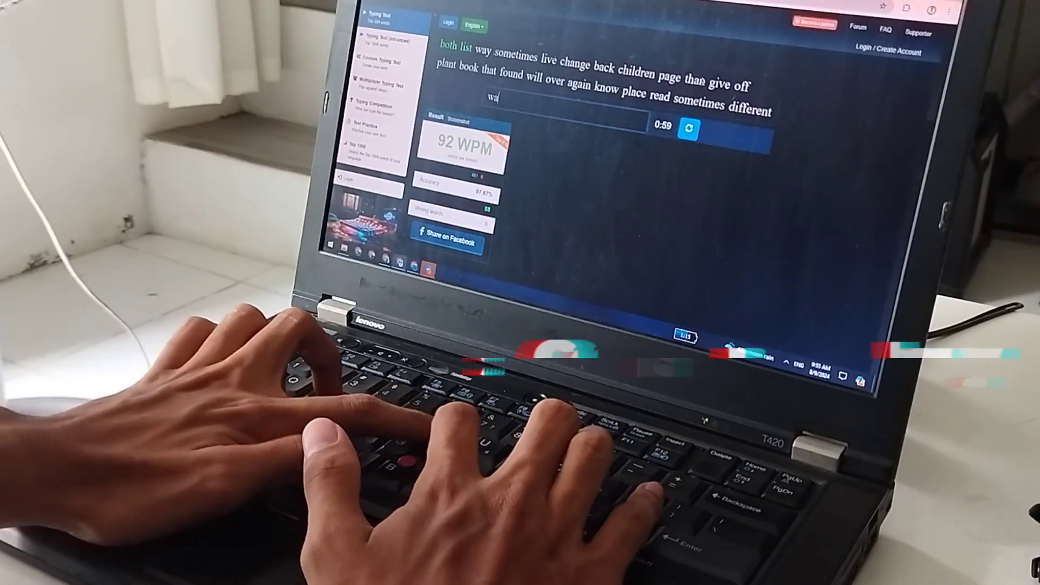
type("chan")
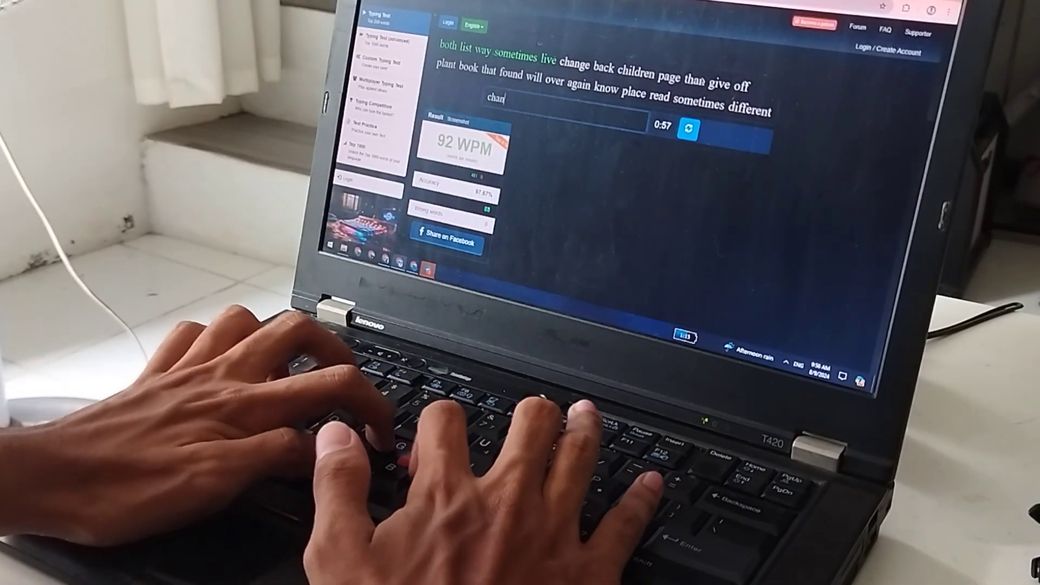
type("p")
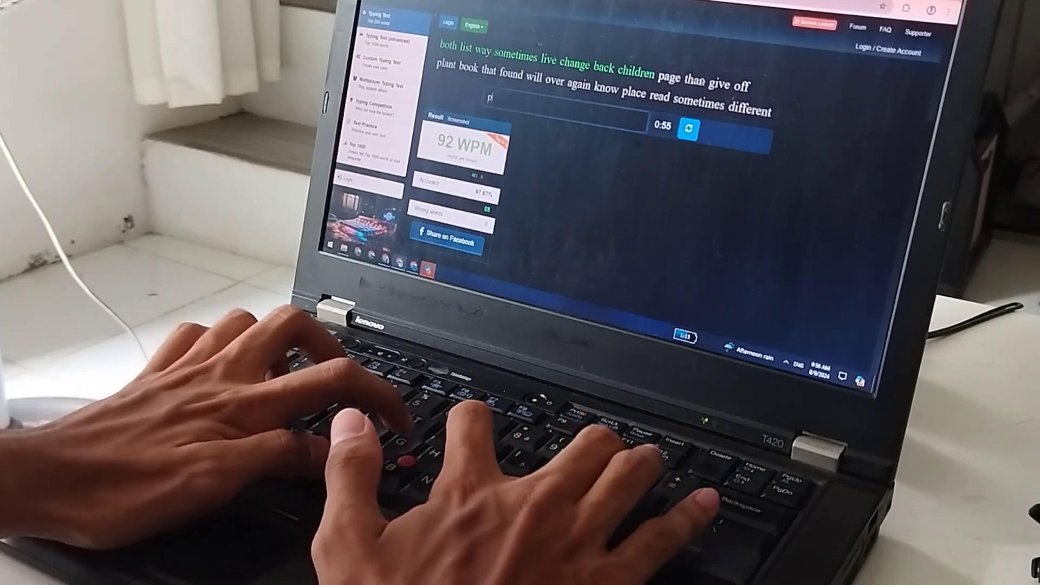
type("gi")
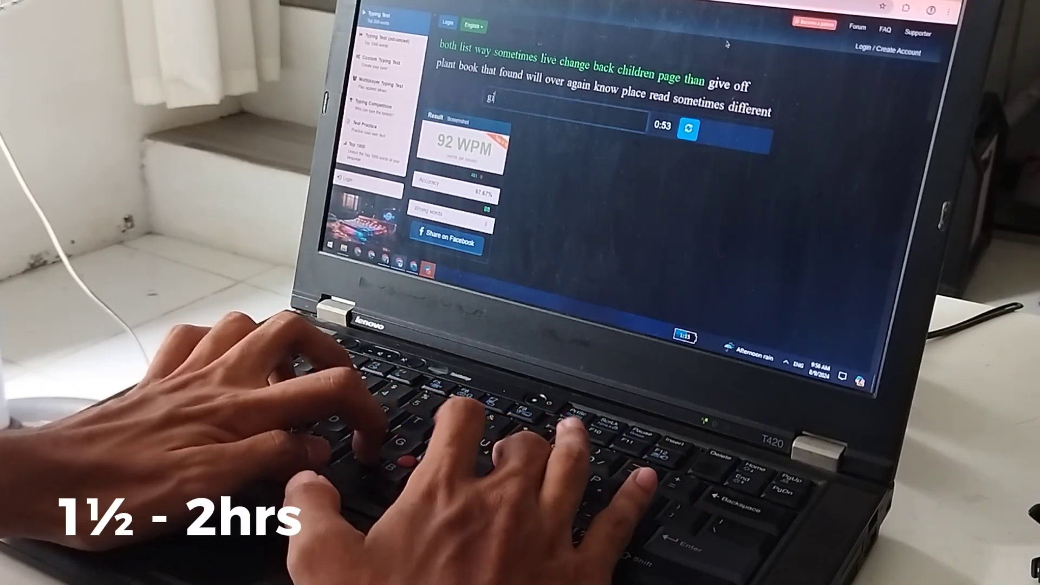
type("book")
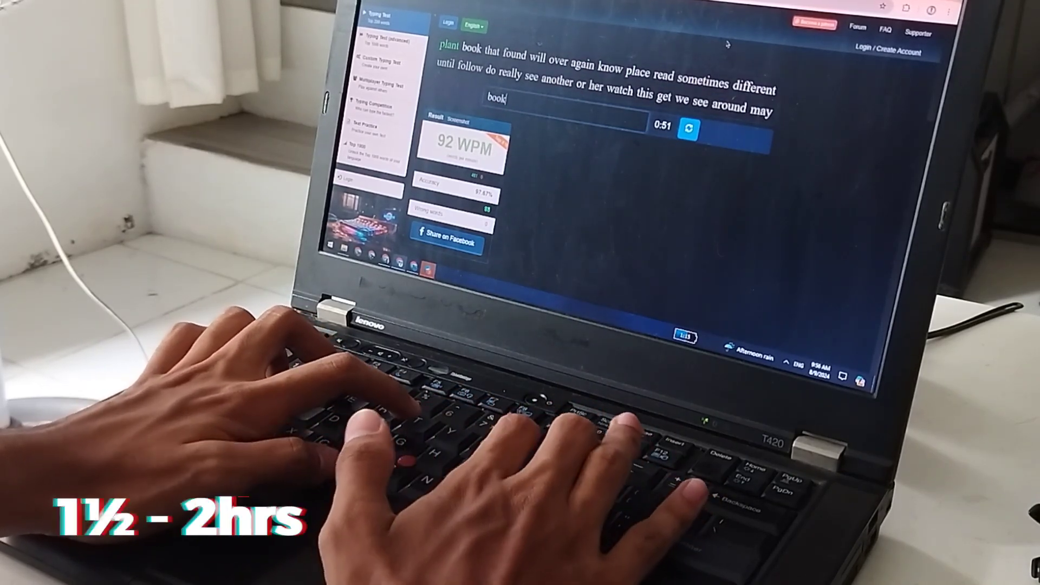
type("over")
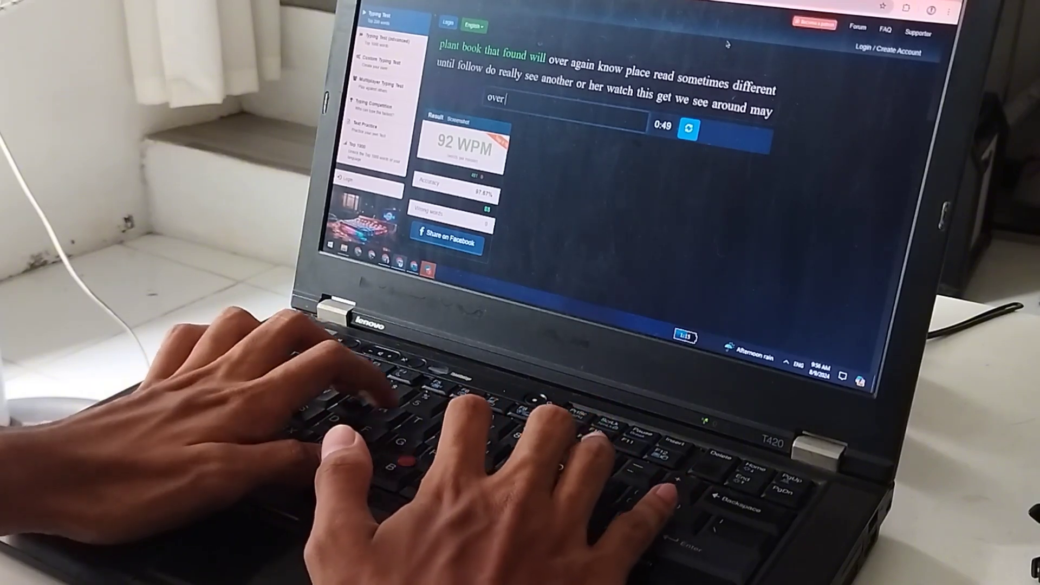
type("rea")
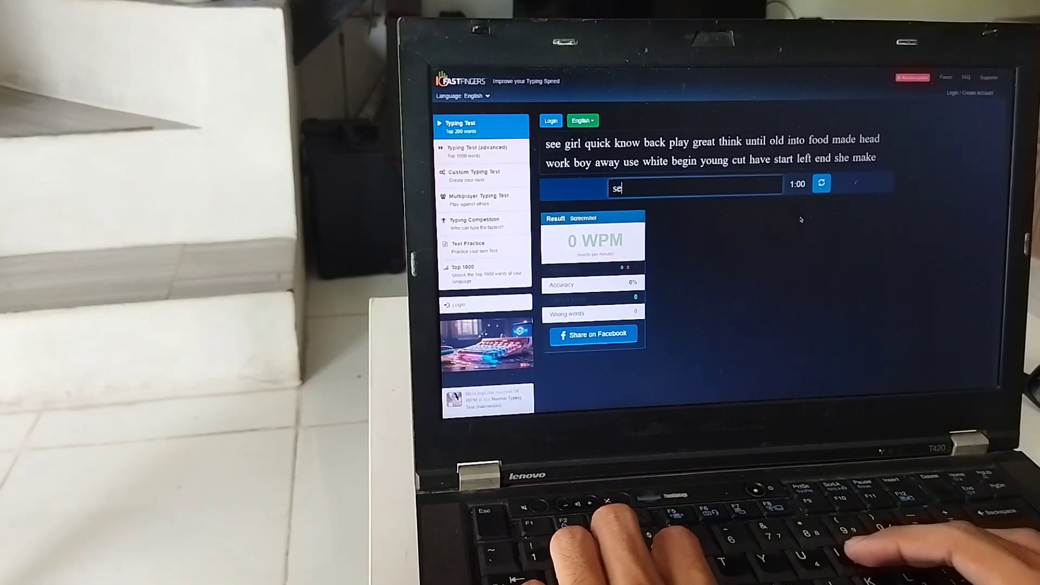
type("kn")
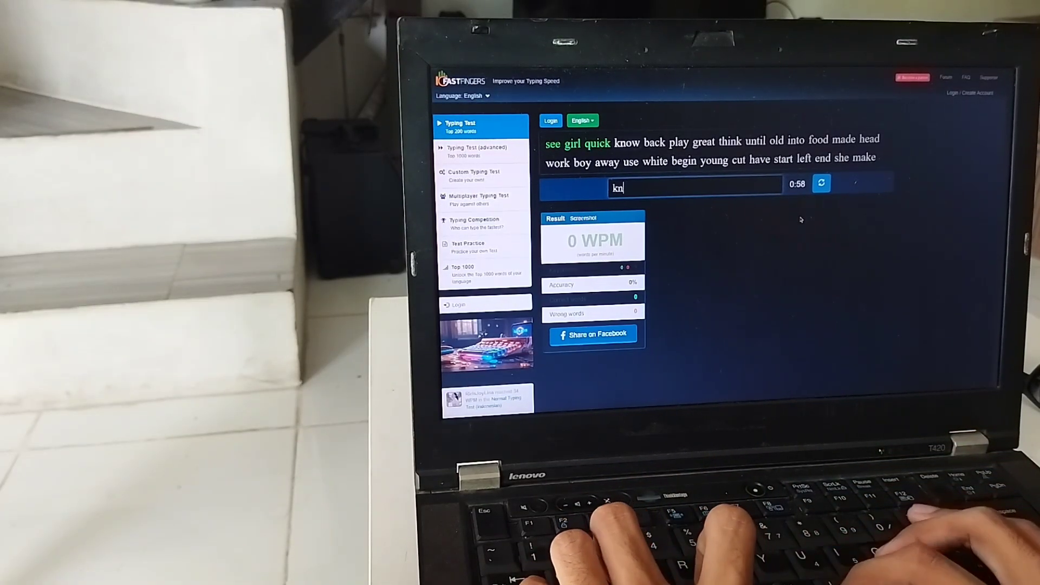